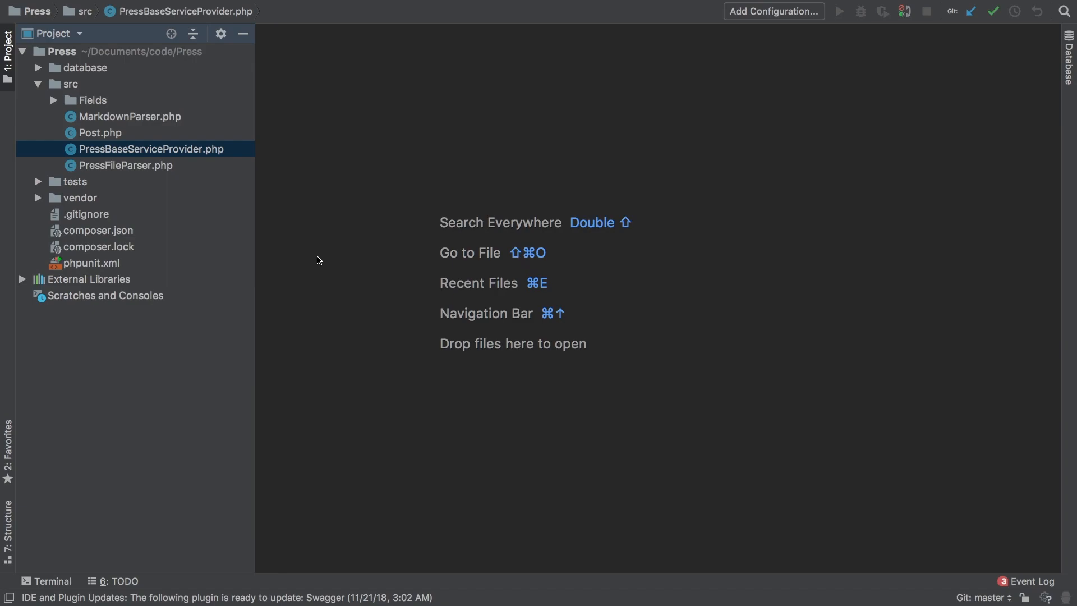
mouse_move(72, 89)
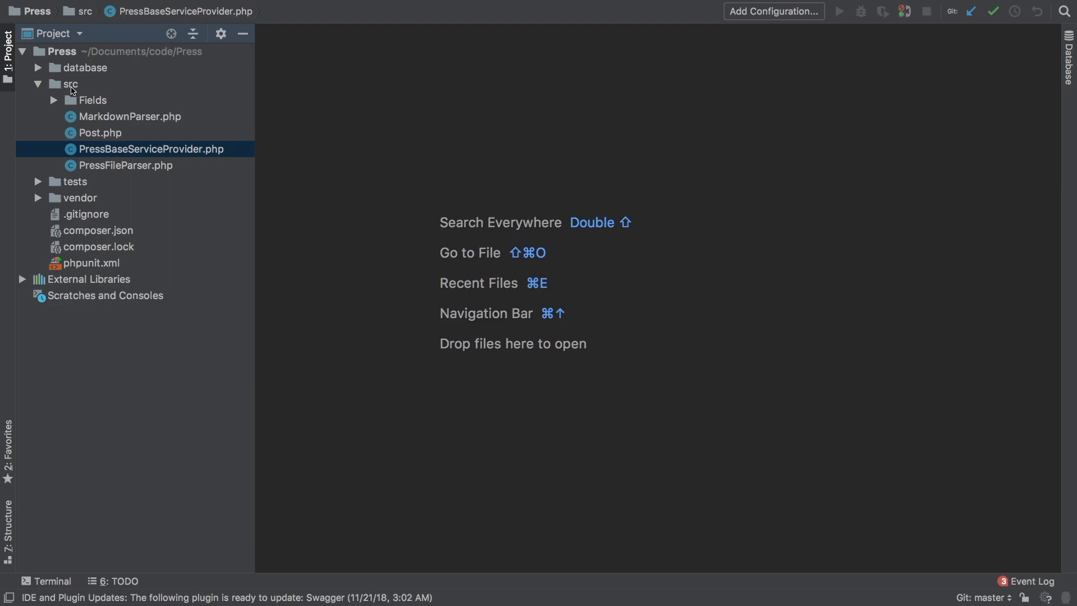
- Create a Console directory inside the Press project's src folder
right_click(70, 84)
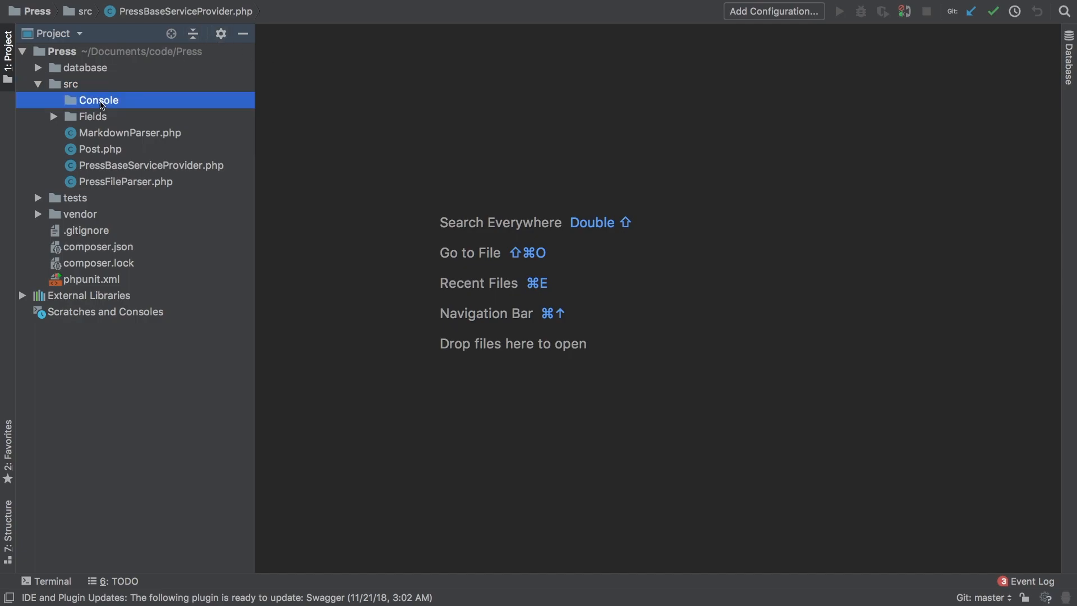
left_click(98, 100)
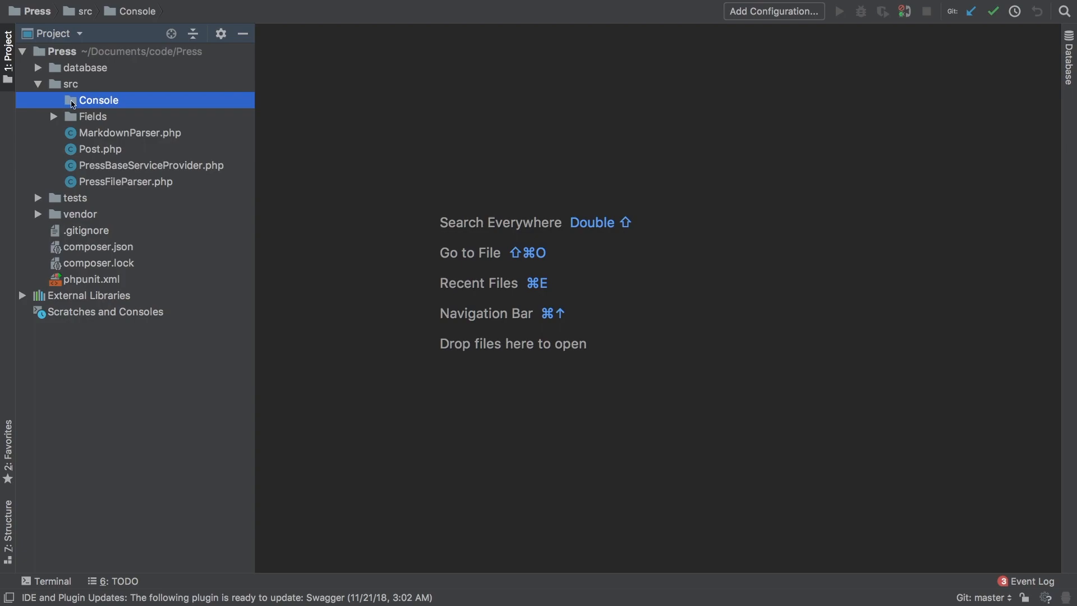
- Create PHP class ProcessCommand in Console with namespace vicgonvt\Press\Console
right_click(98, 100)
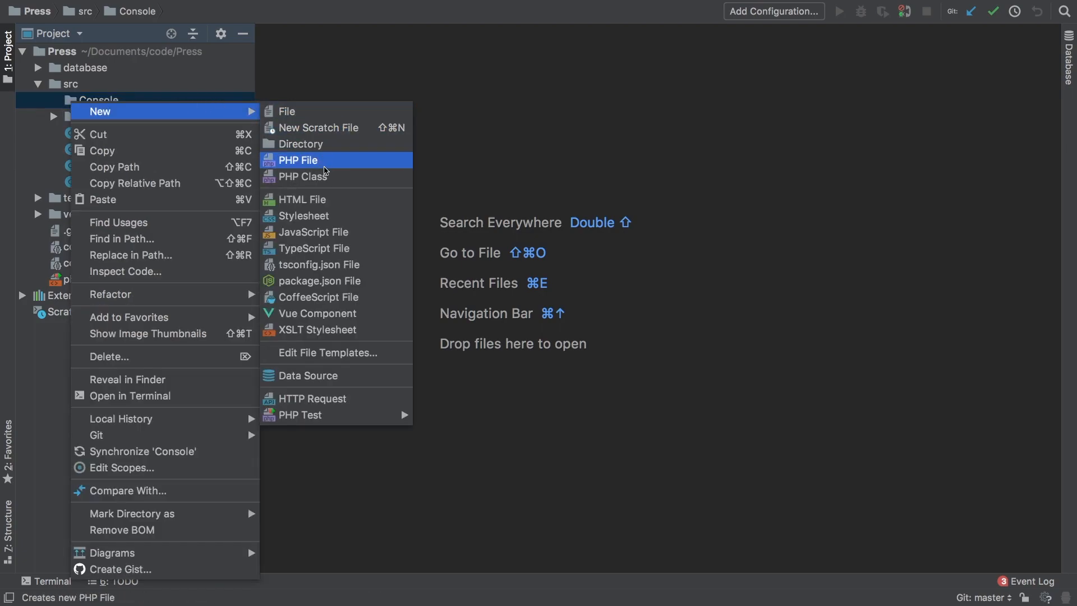
left_click(304, 176)
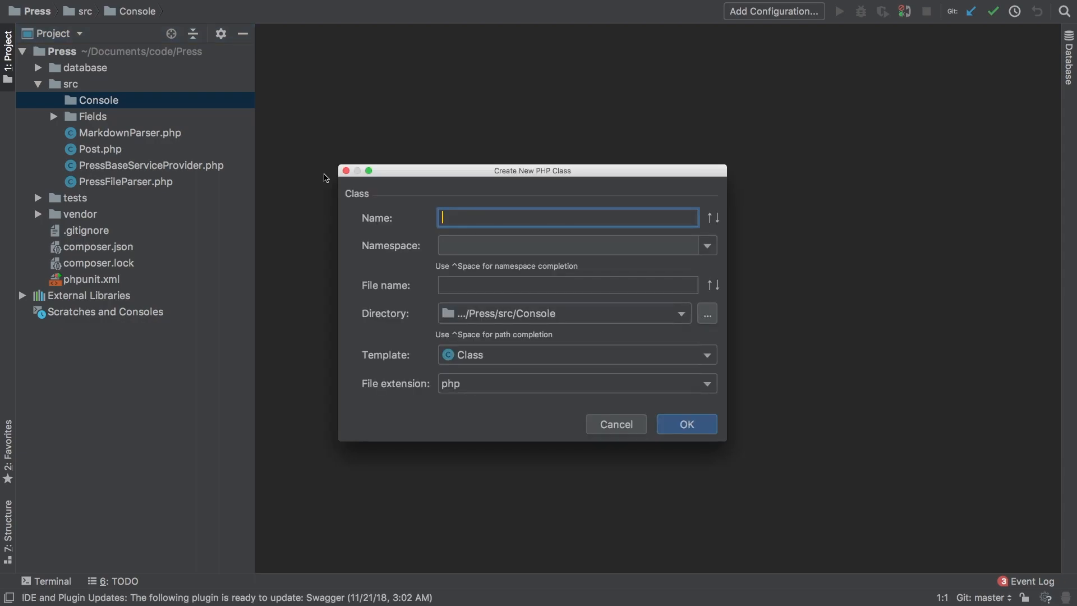
type("ProcessCom")
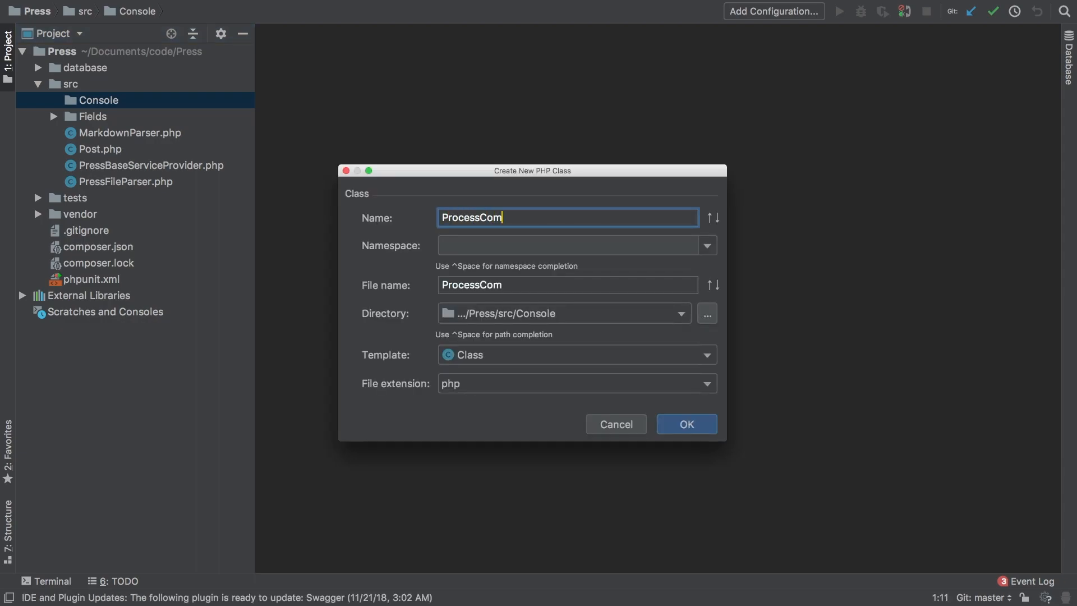
type("vicgonvt\\Press\\")
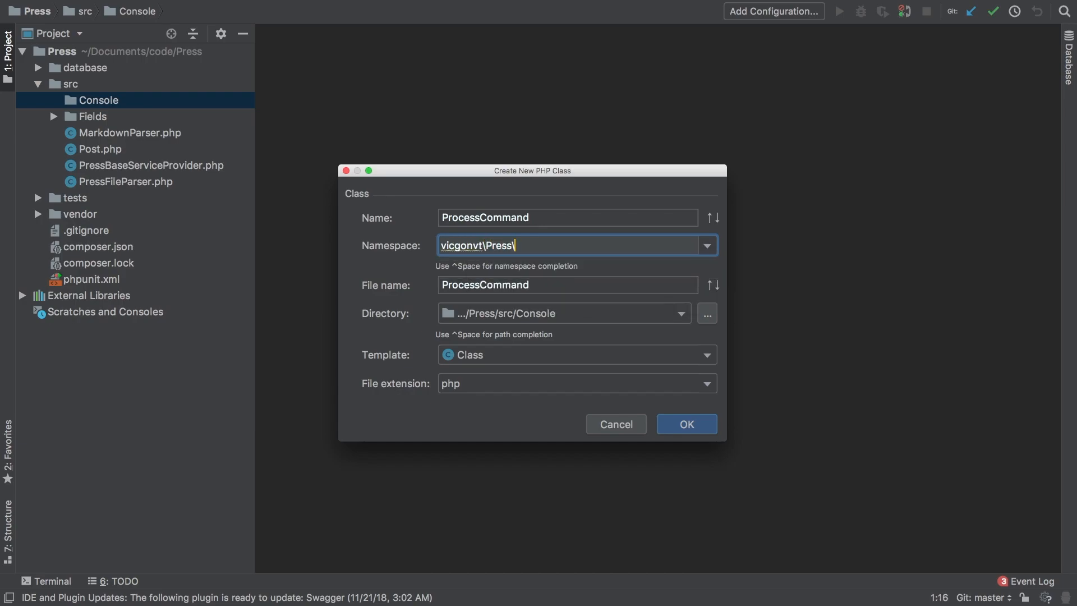
type("Consol")
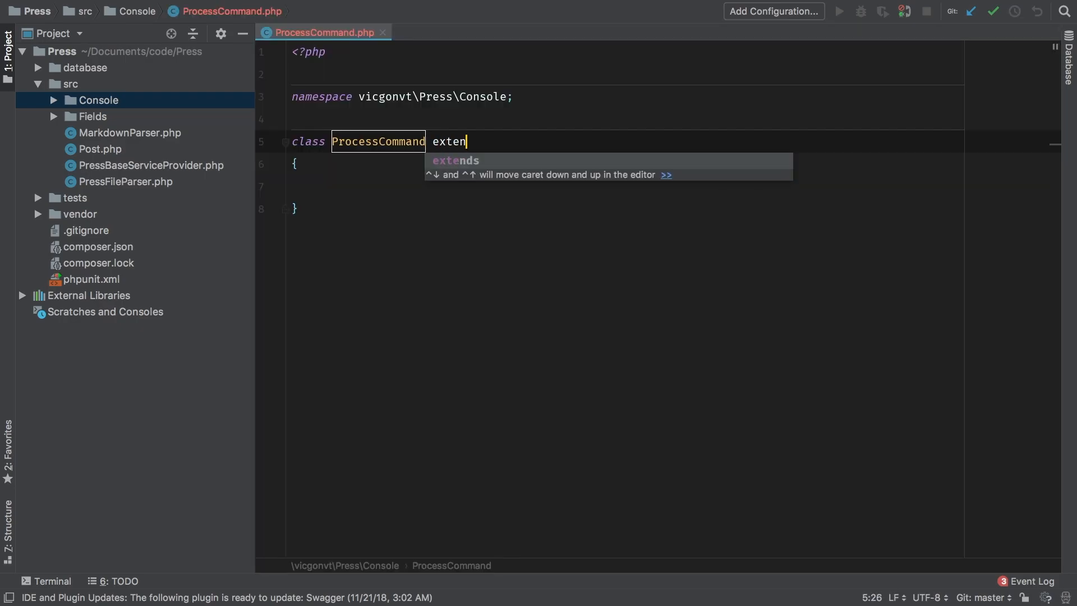
- Make ProcessCommand extend Command with signature 'press:process'
key("Tab")
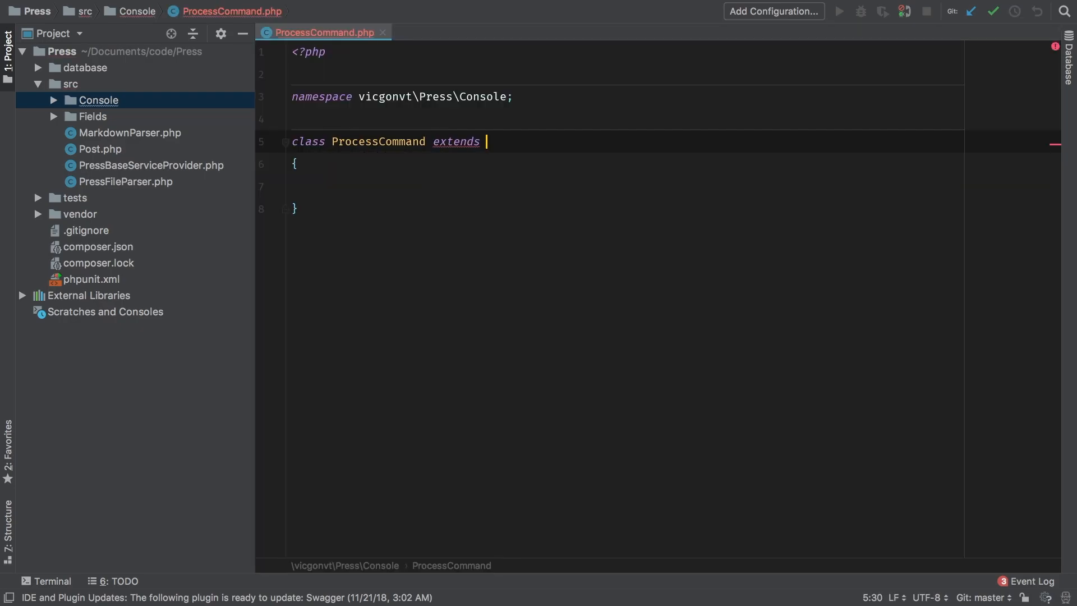
type("Comm")
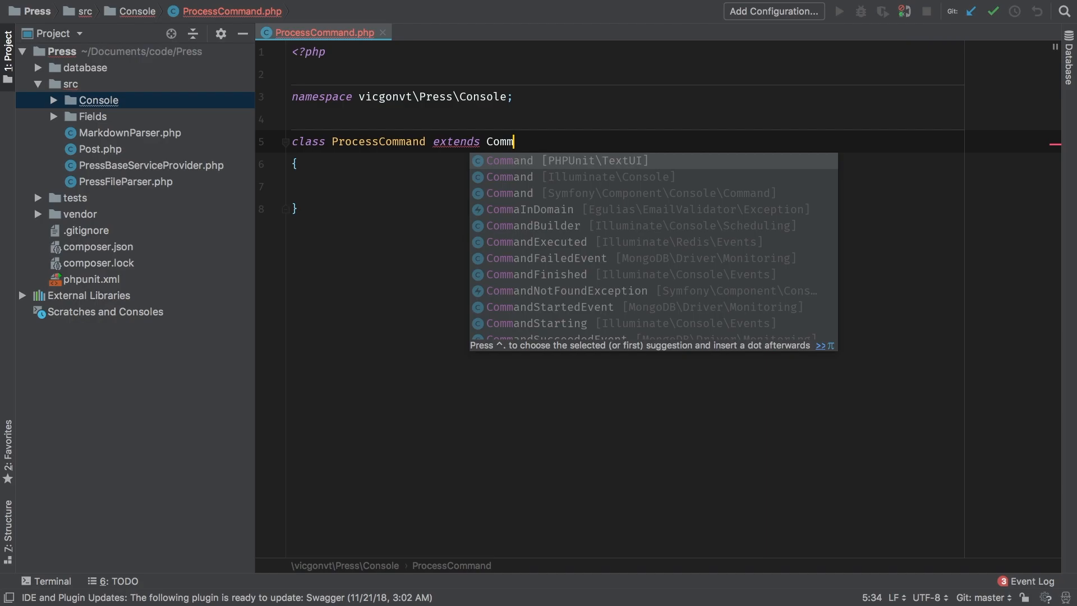
type("and")
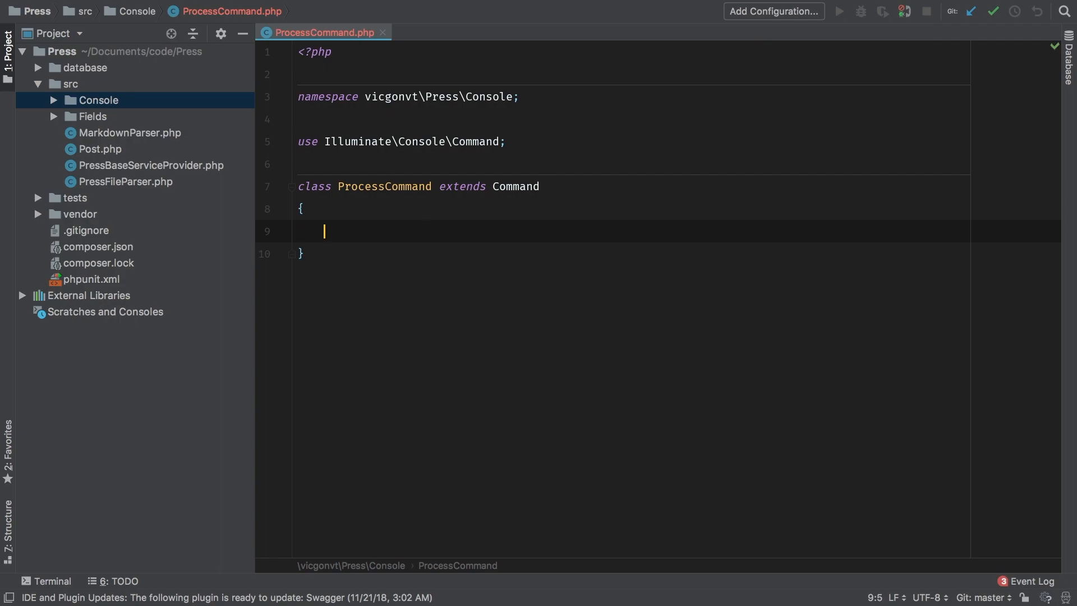
type("protected $signature")
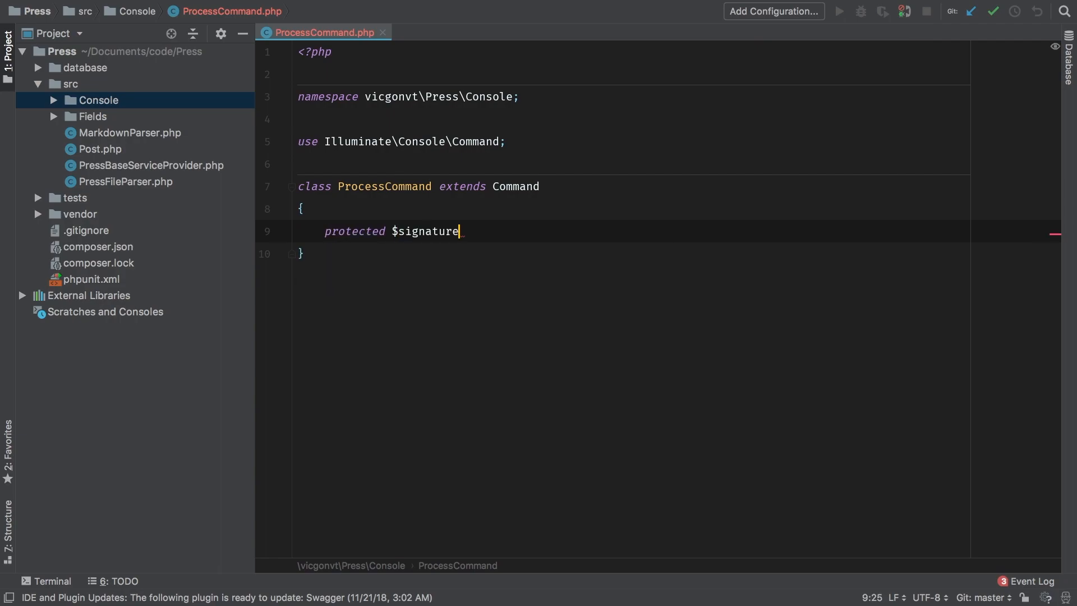
type("= ''")
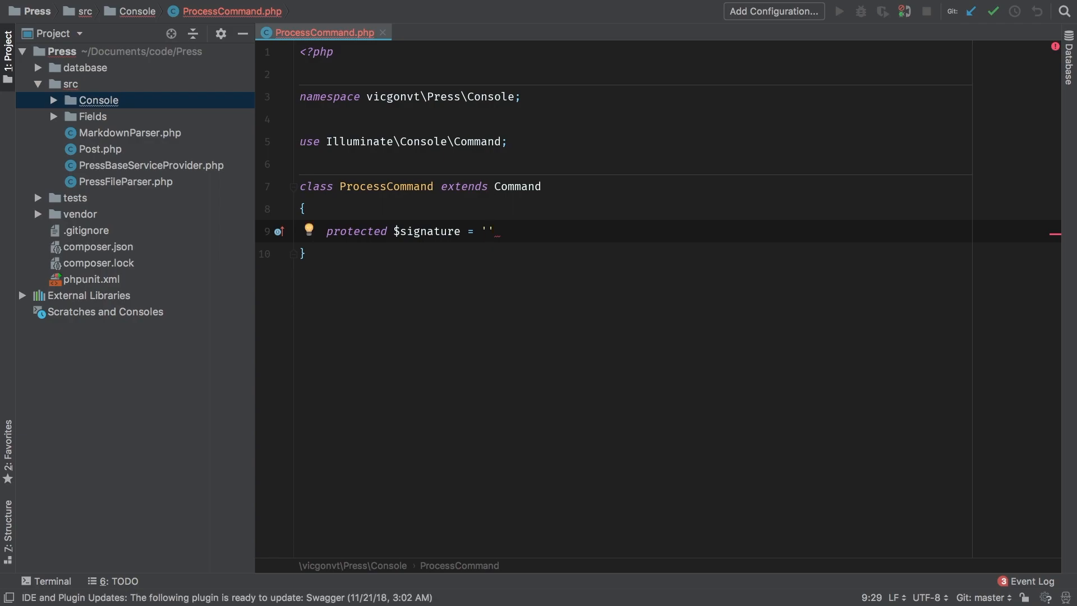
type("press")
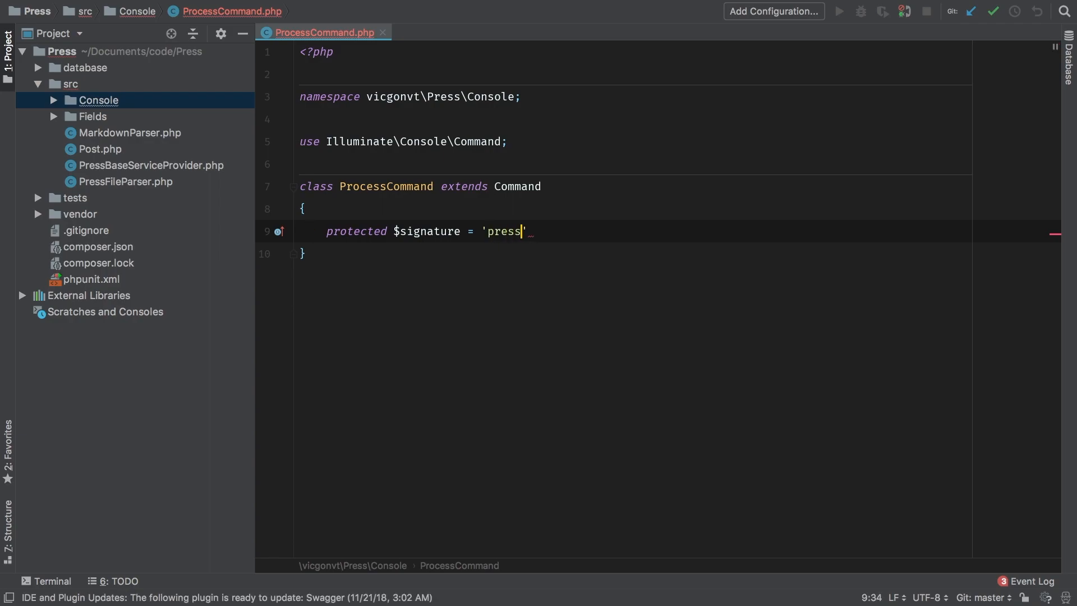
type(":process")
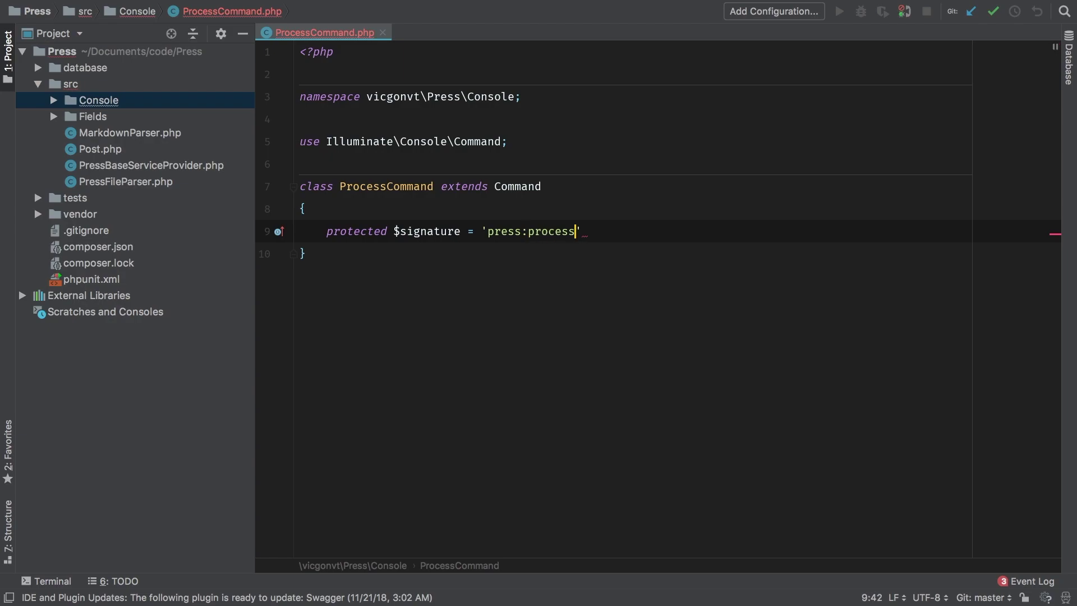
- Add description 'Updates blog posts.' and an empty public handle() method
type("$description = '")
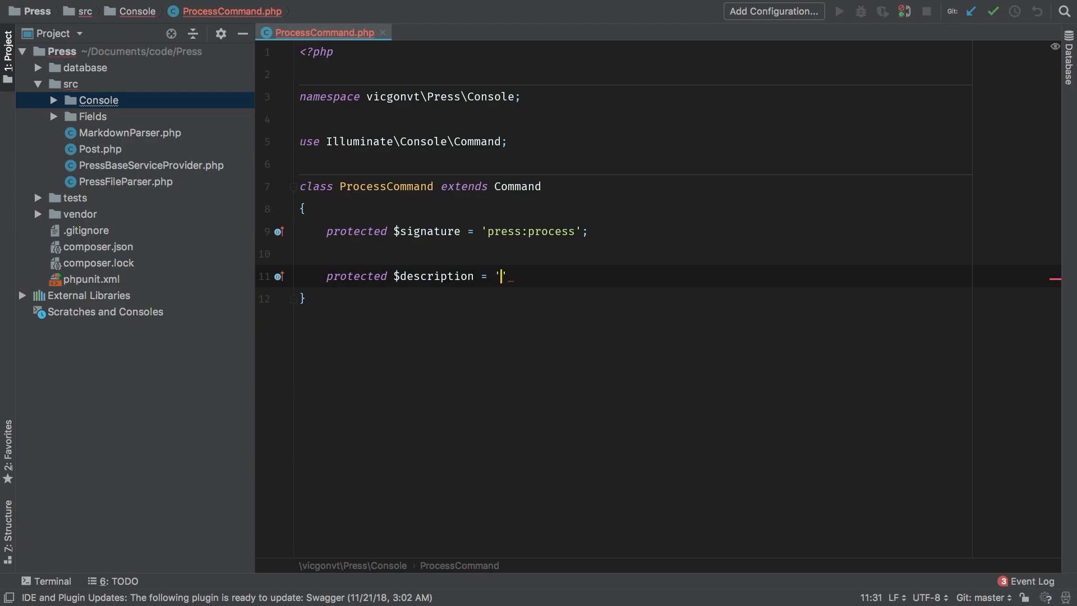
type("Updates blog posts")
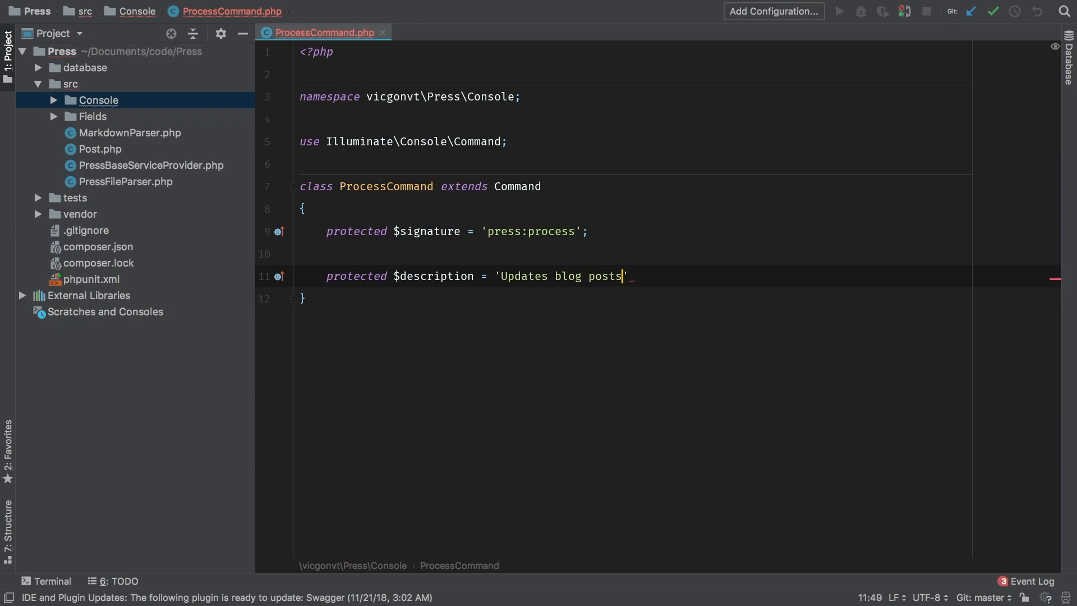
type(".;")
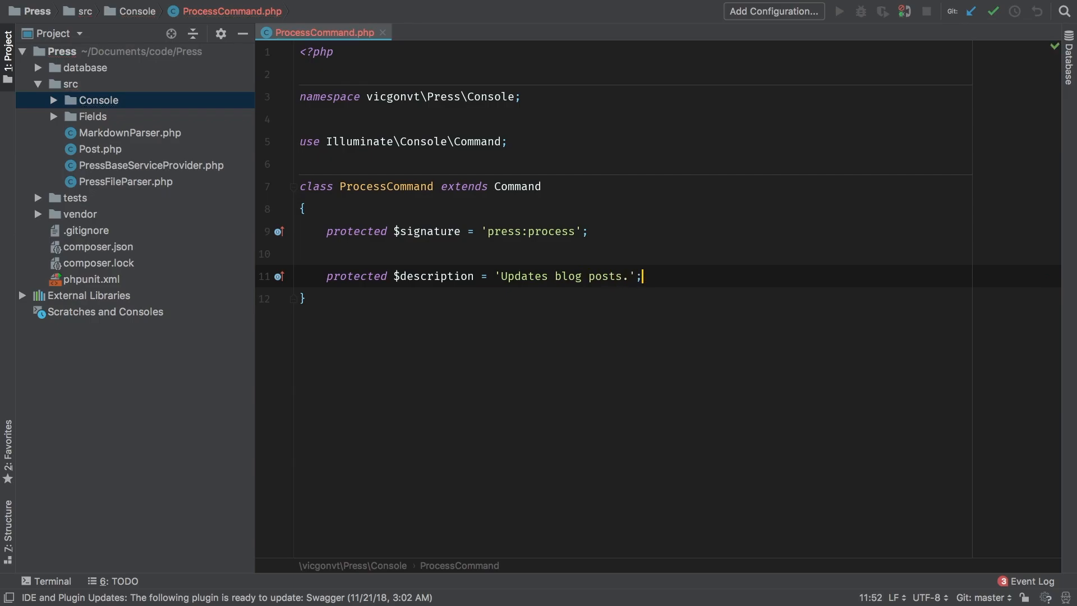
type("public function (")
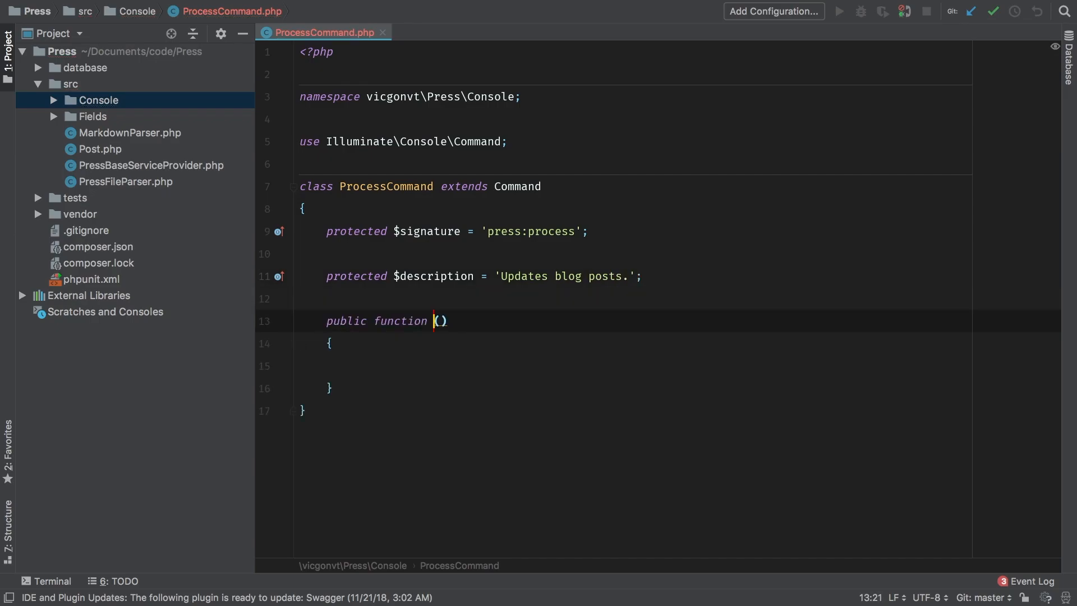
type("handle")
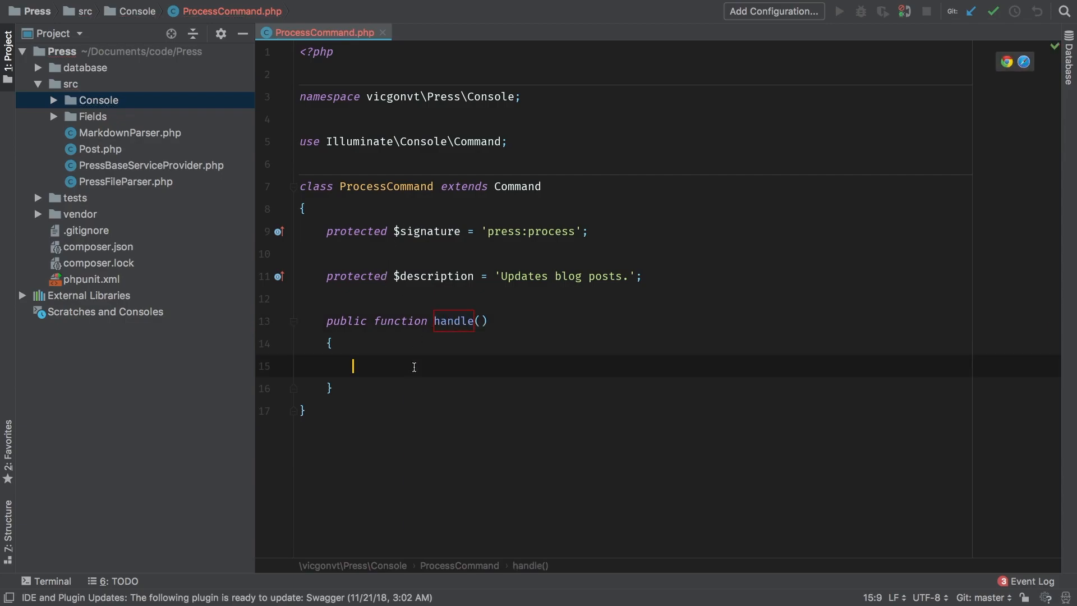
type("//")
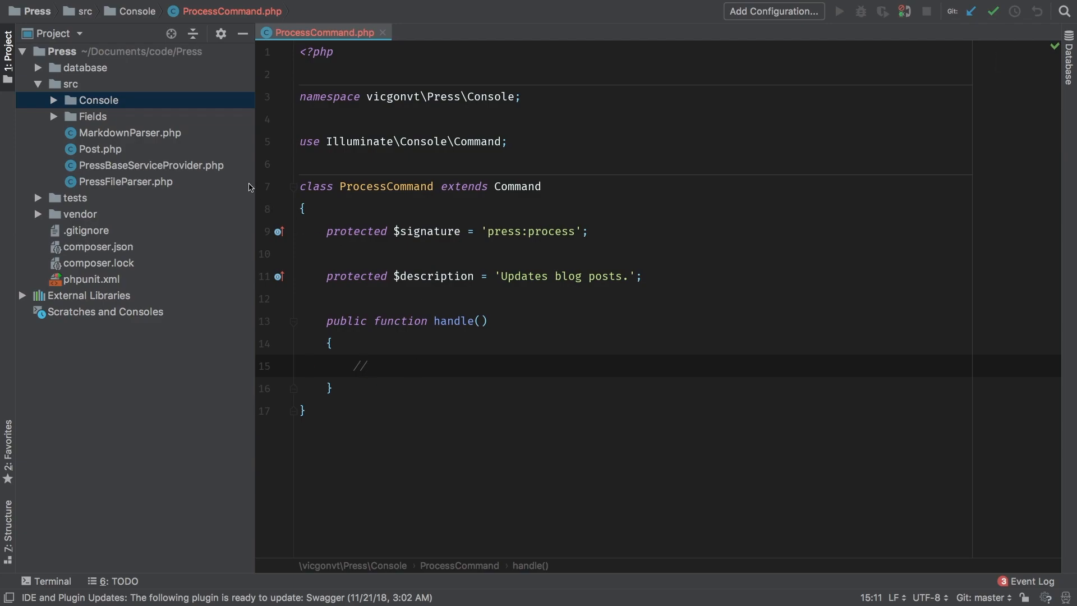
- In PressBaseServiceProvider's register(), add $this->commands([Console\ProcessCommand::class,])
double_click(150, 165)
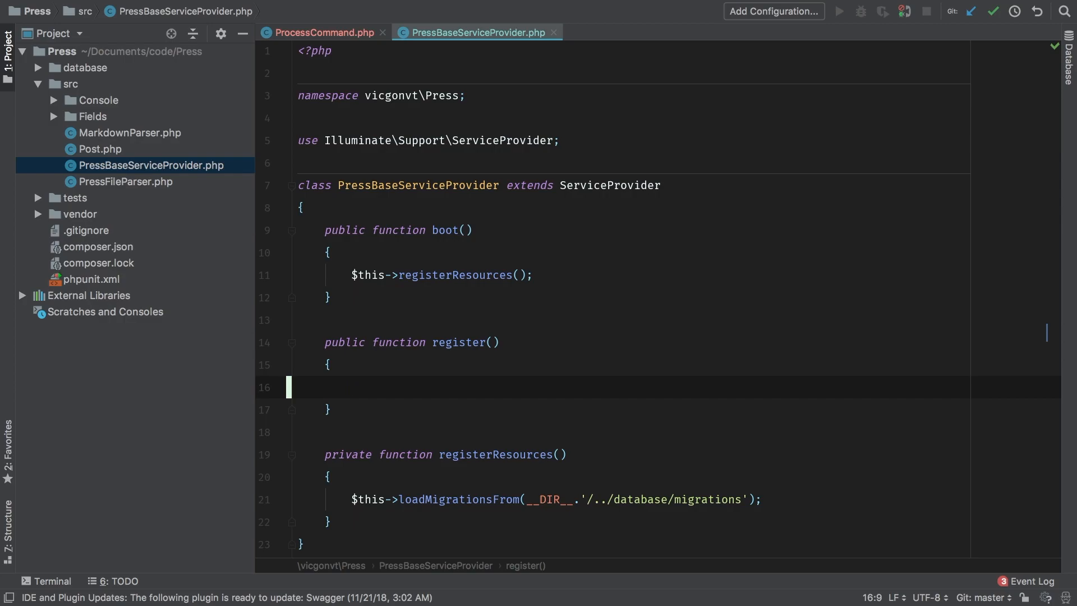
type("$this->")
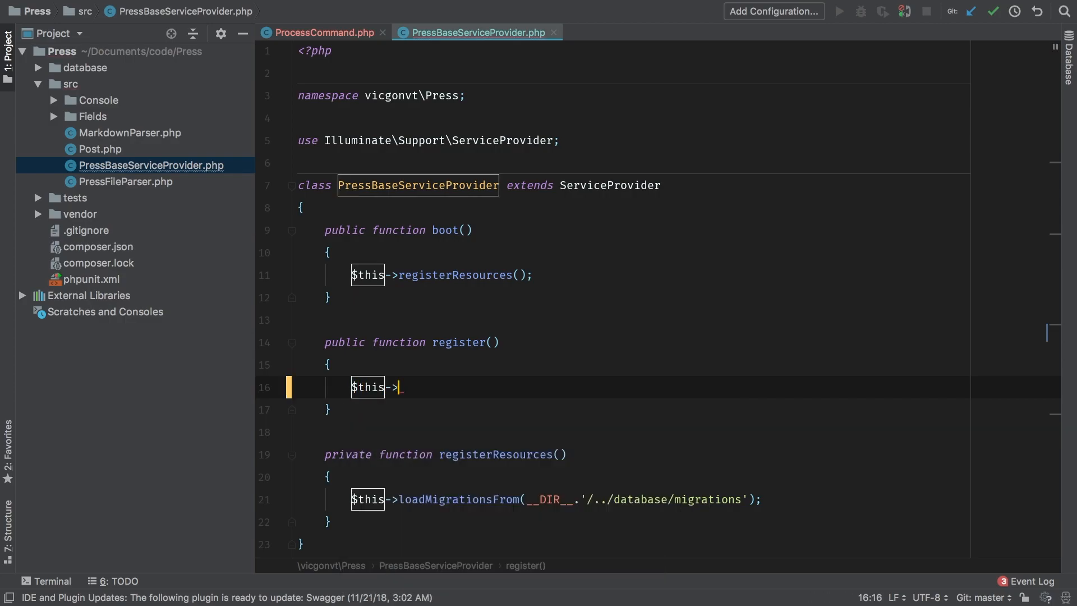
type("commands()")
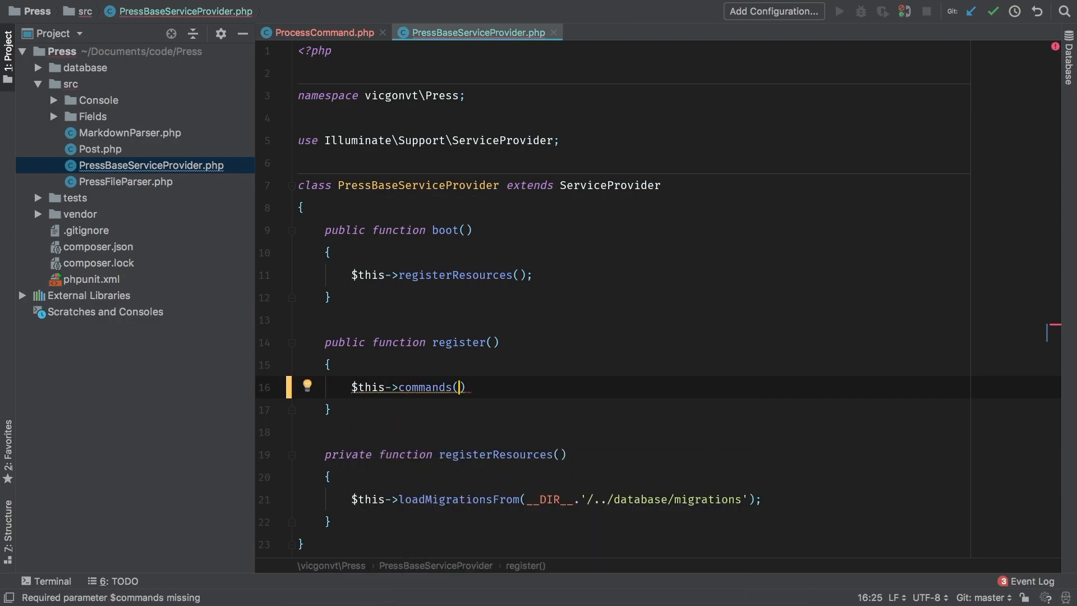
type("[]")
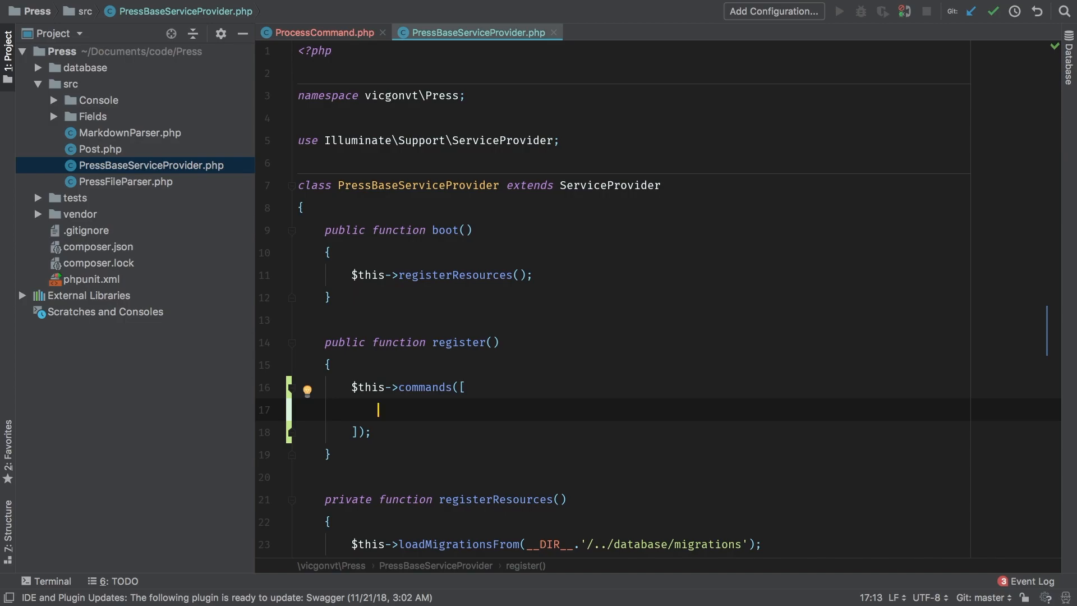
type("Console\\")
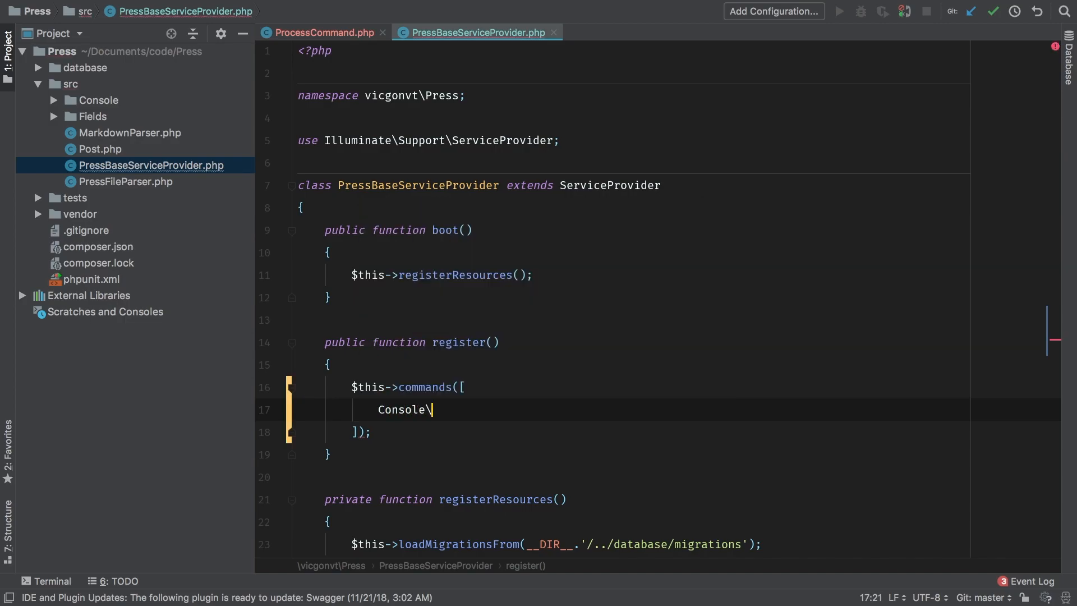
type("ProcessCommand::class")
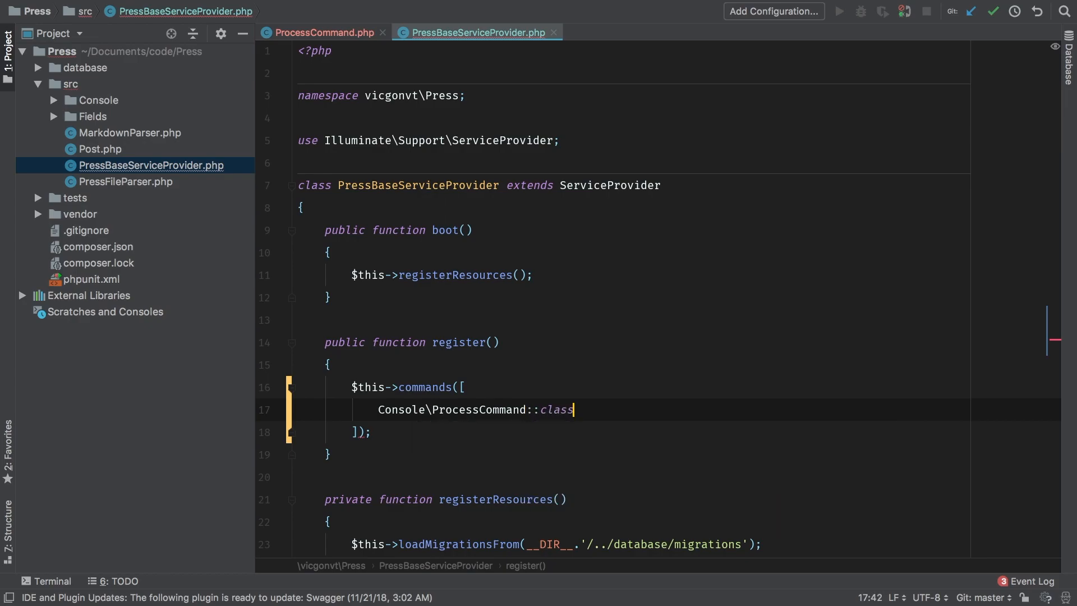
type(",")
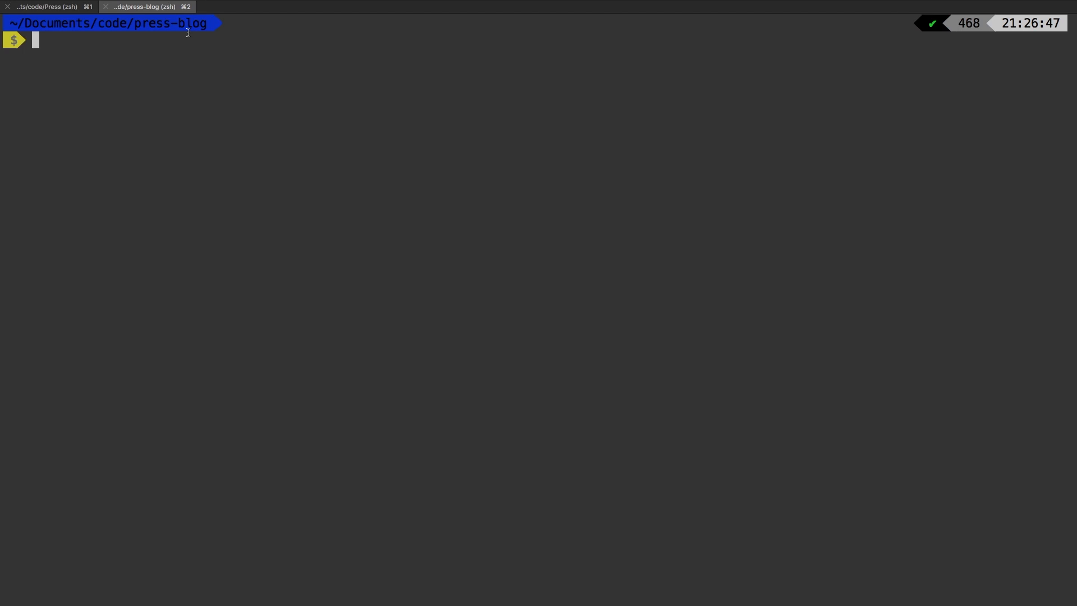
- Run php artisan in press-blog and select press:process in the list
type("php")
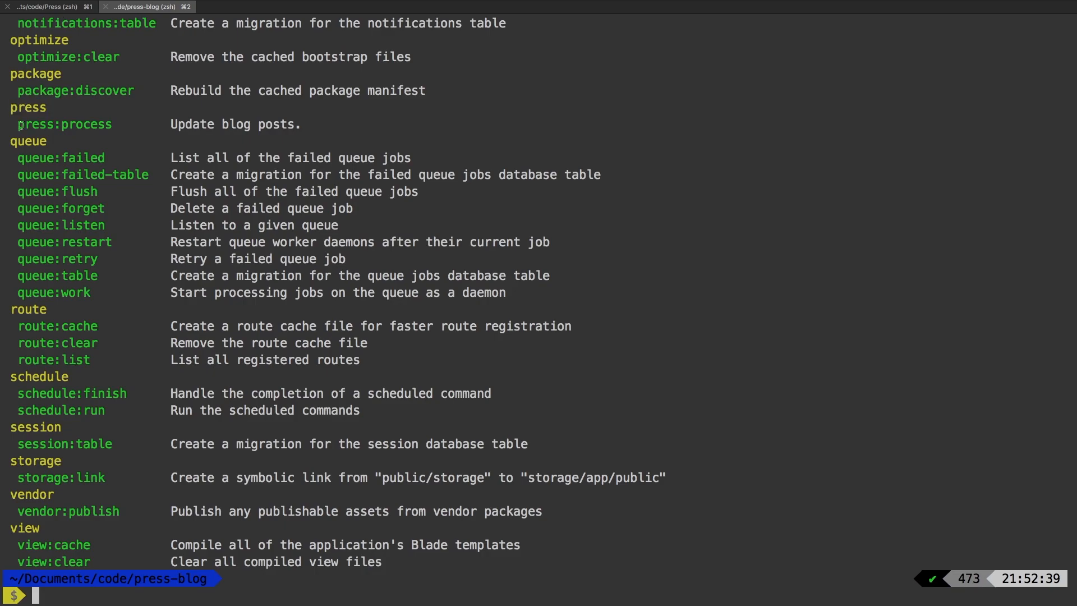
double_click(64, 124)
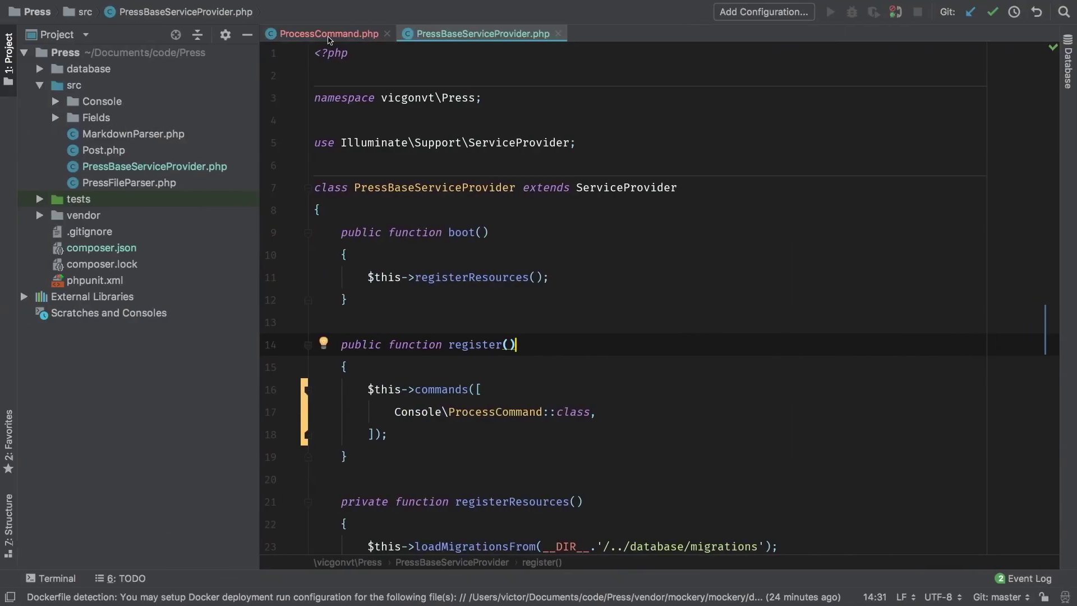
- Add $this->info('Hello') inside ProcessCommand's handle() method
left_click(327, 35)
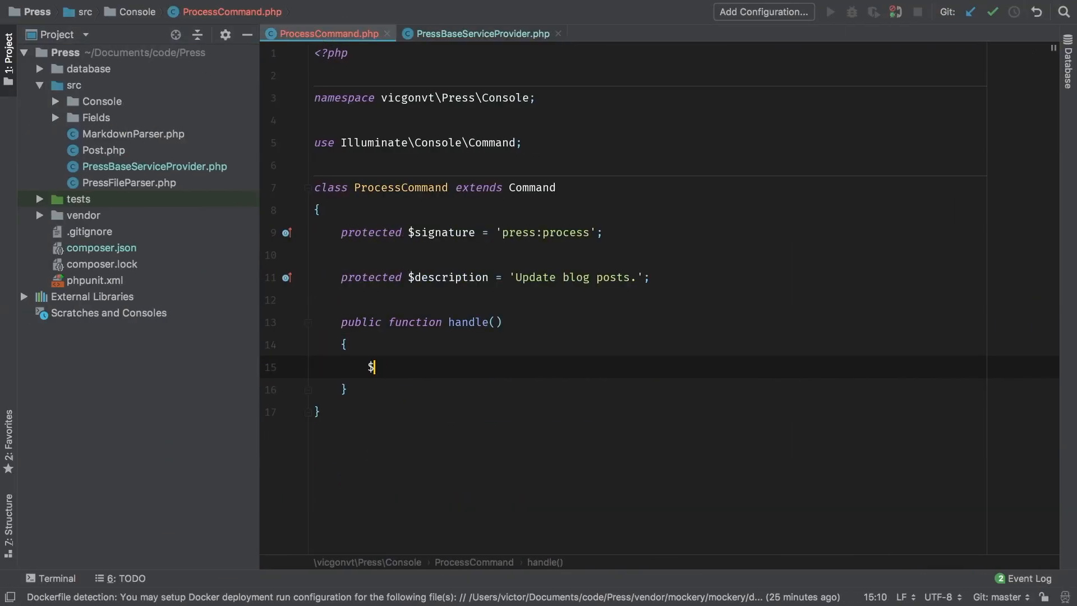
type("this->info('');")
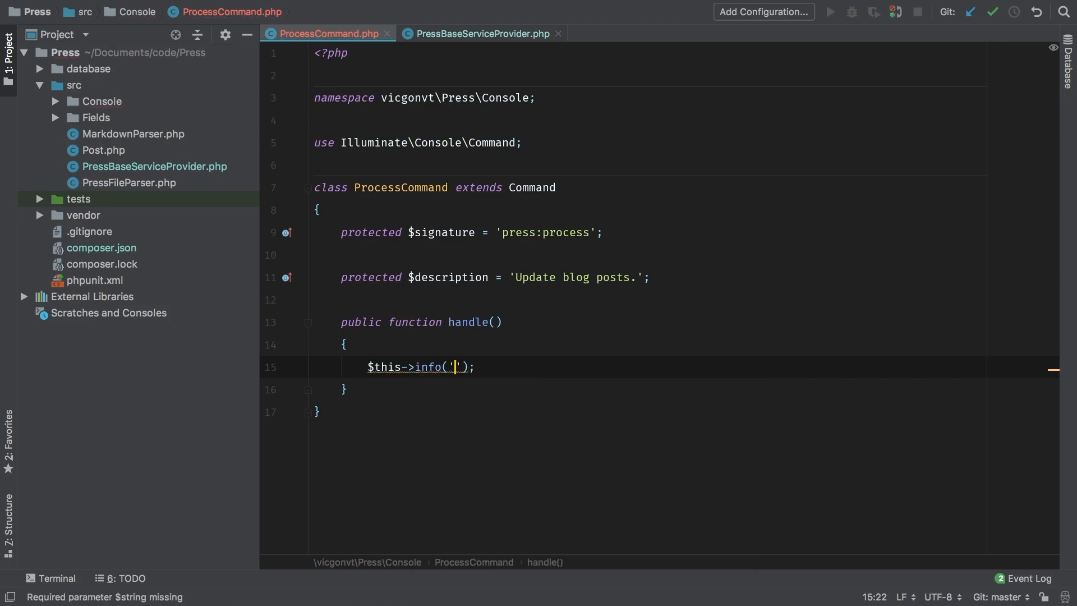
type("Hello")
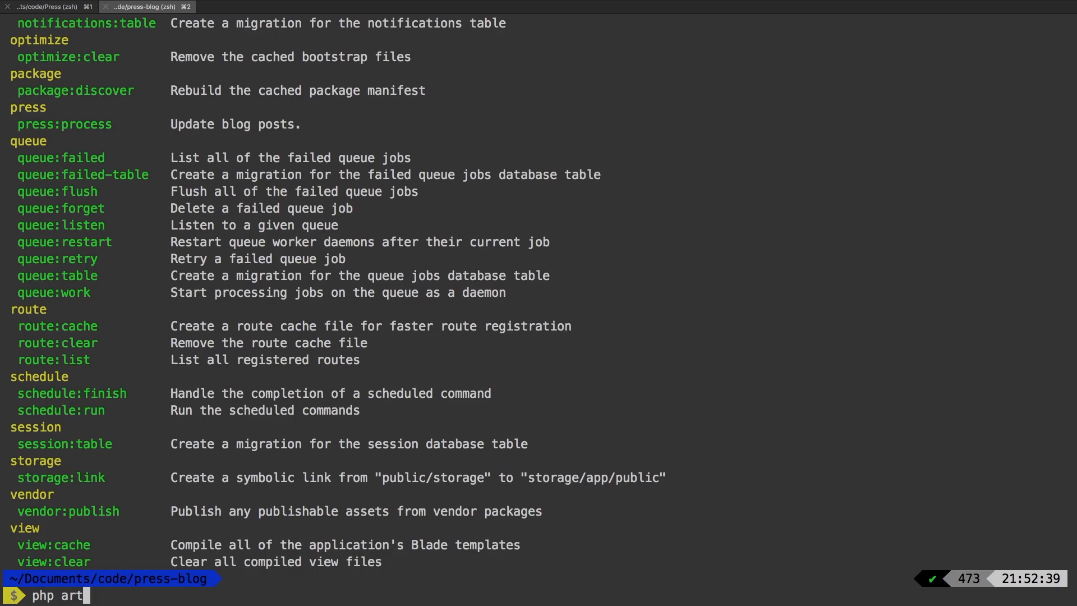
- Run php artisan press:process in the press-blog terminal
type("isan press:pro")
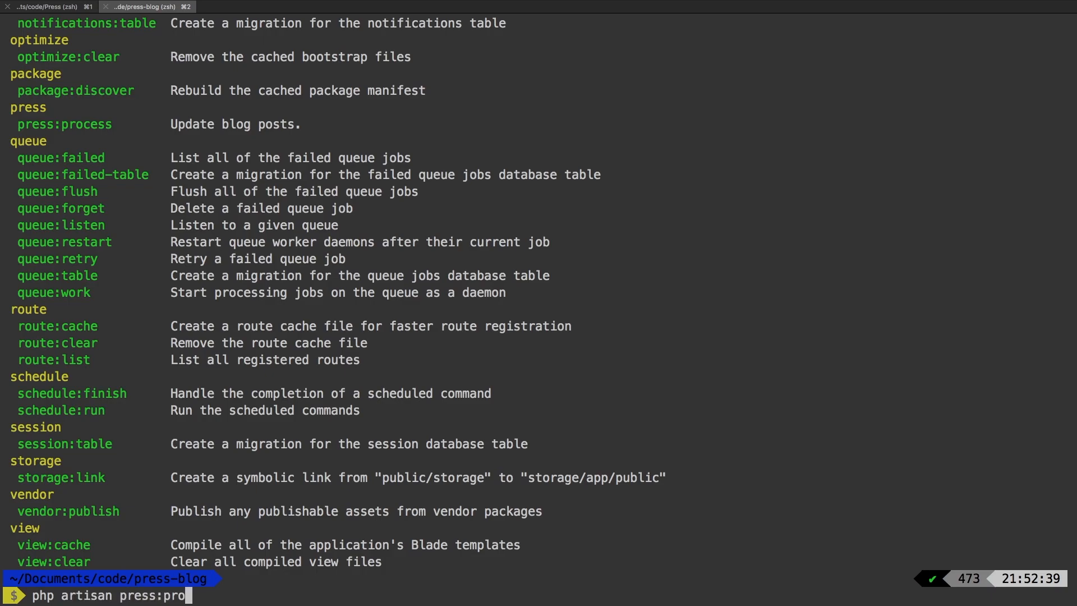
key("Enter")
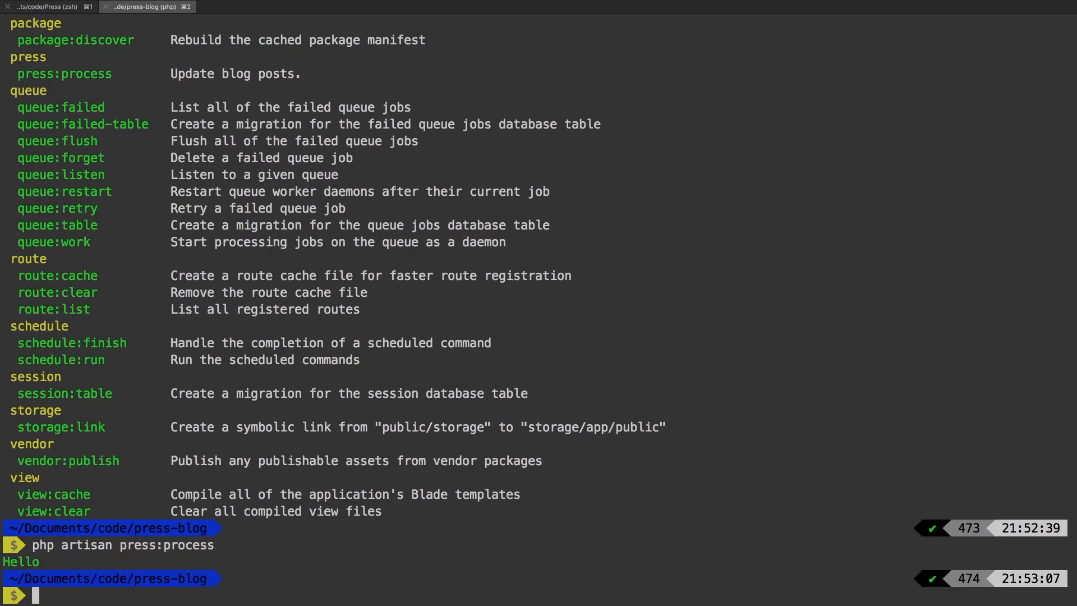